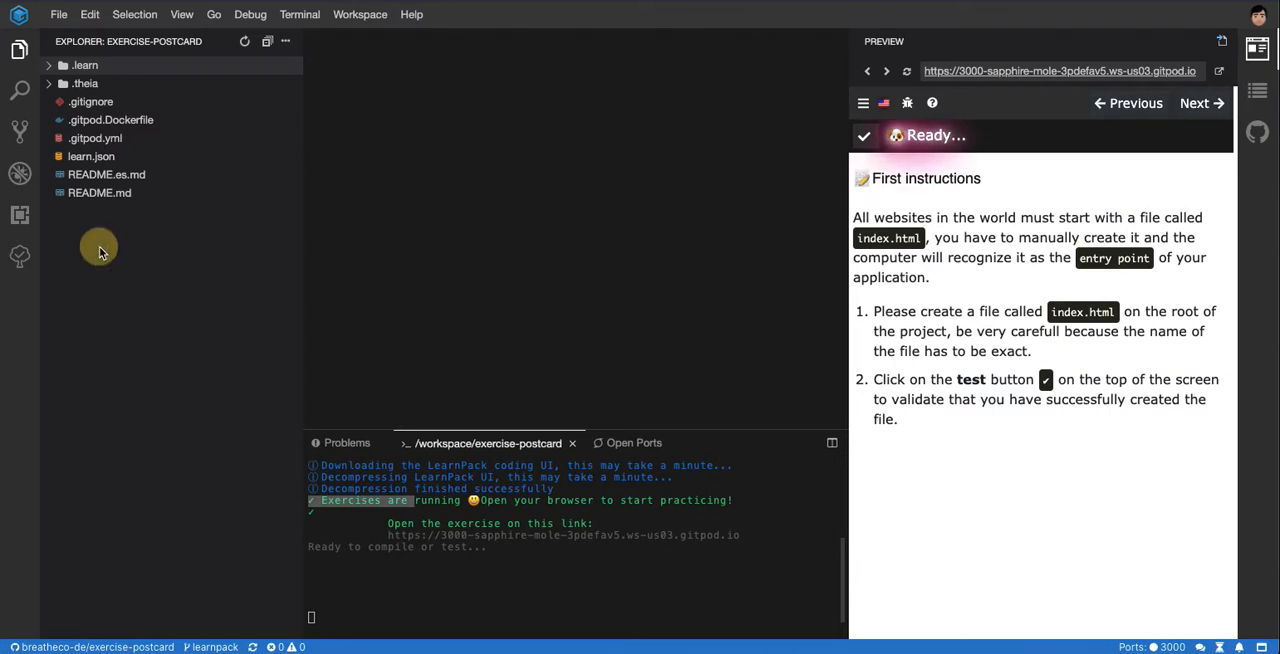
Start a new file at the workspace root and enter the name index.html.
right_click(98, 248)
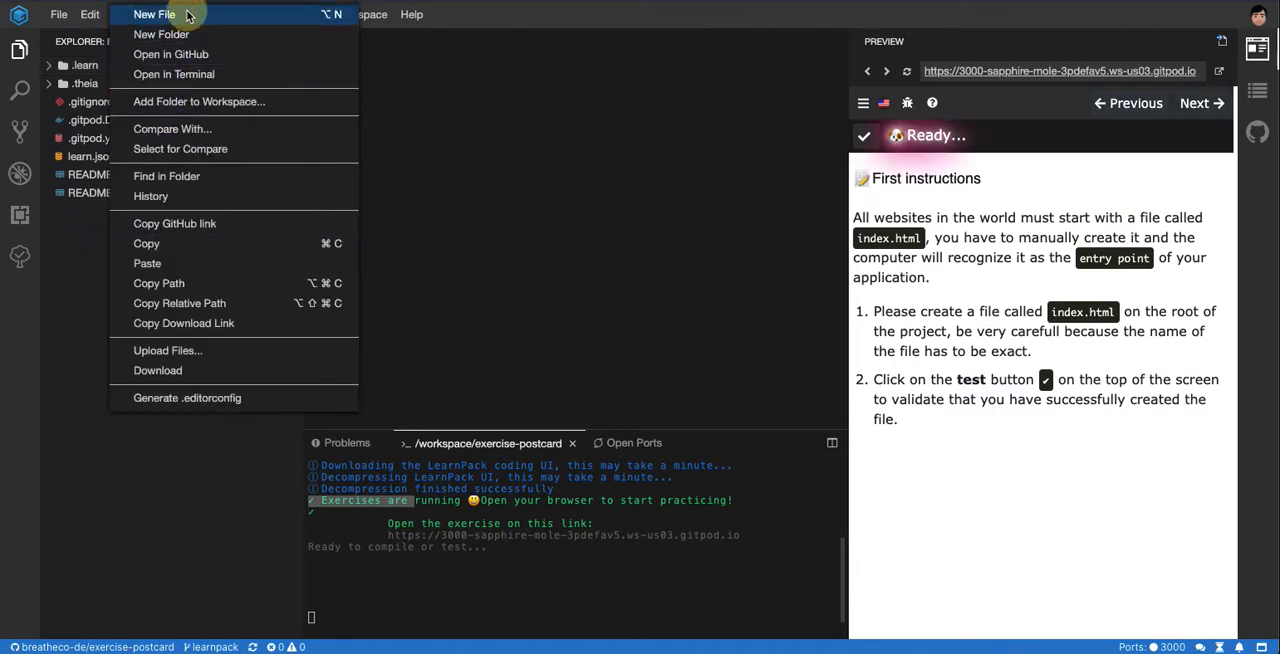
left_click(160, 14)
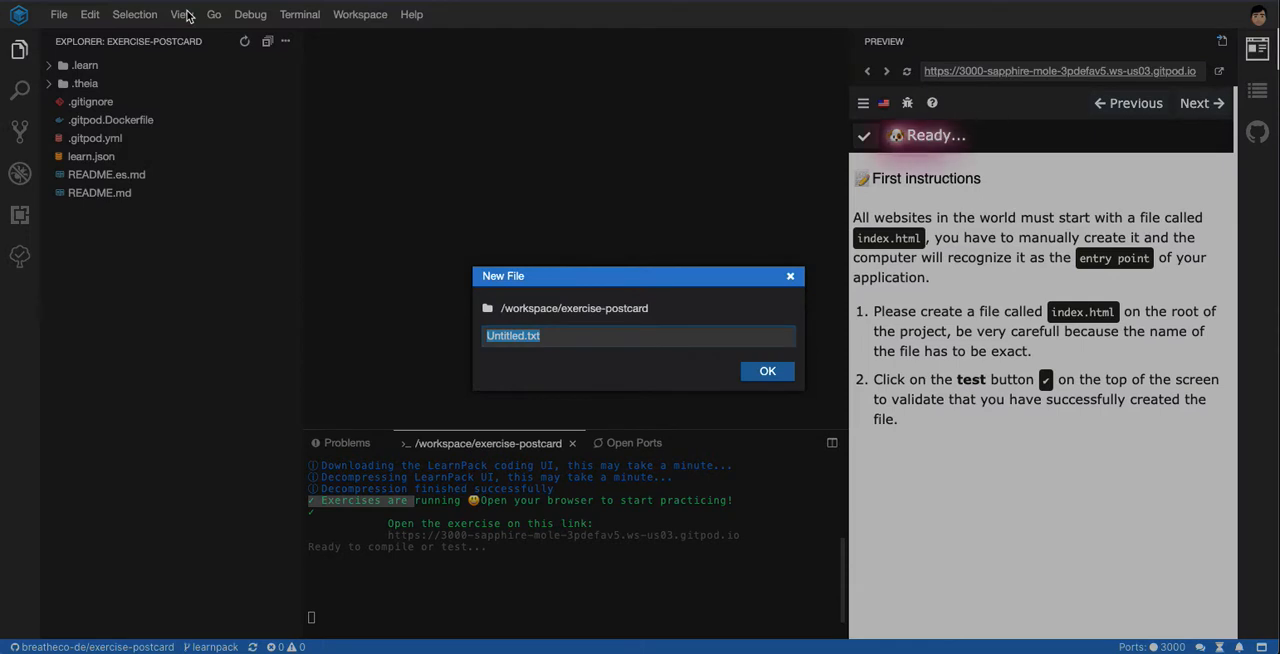
type("index.html")
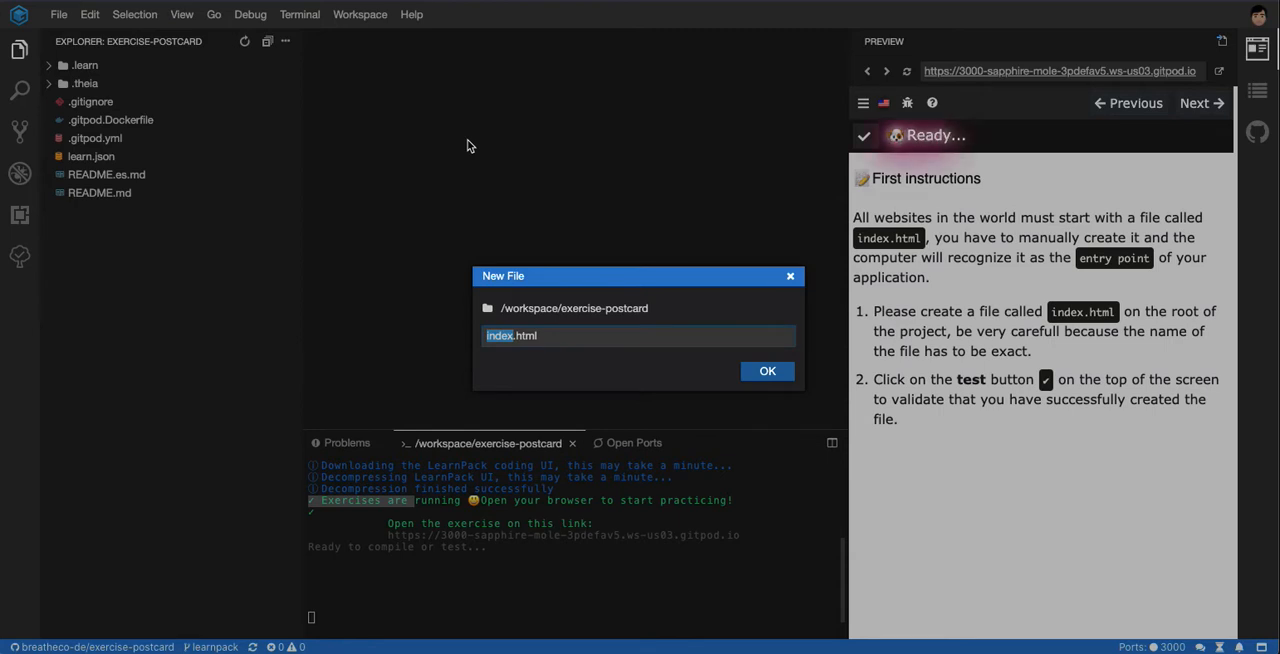
mouse_move(468, 340)
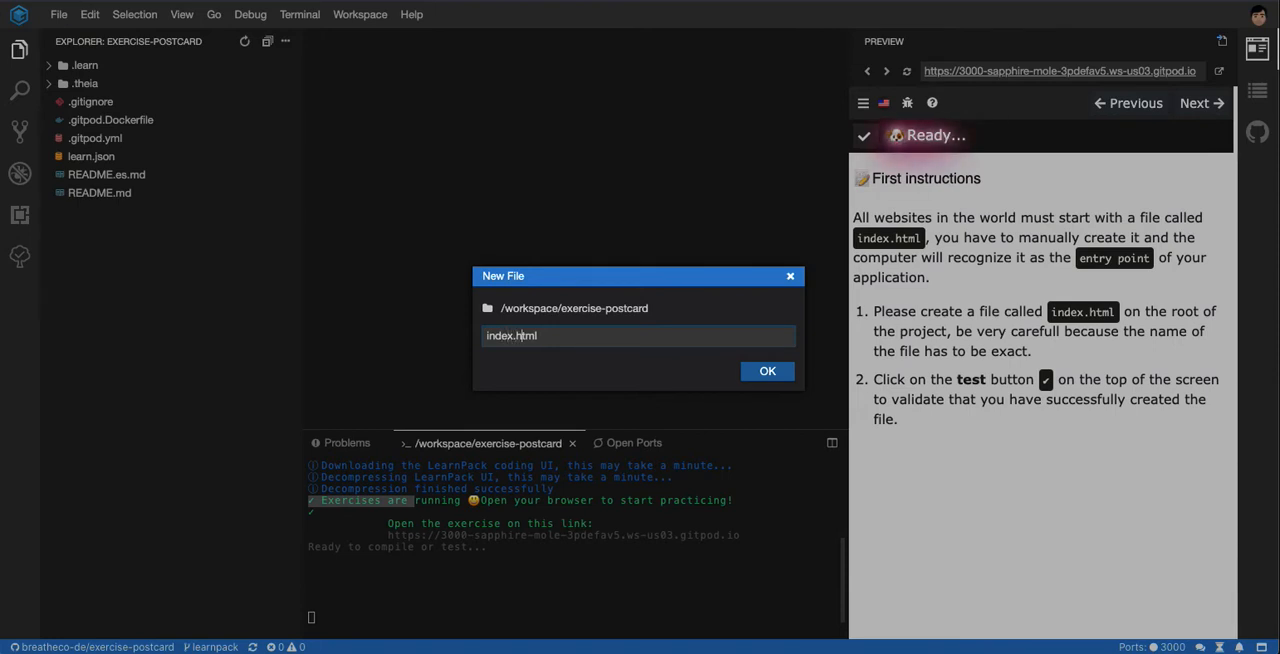
key("Backspace")
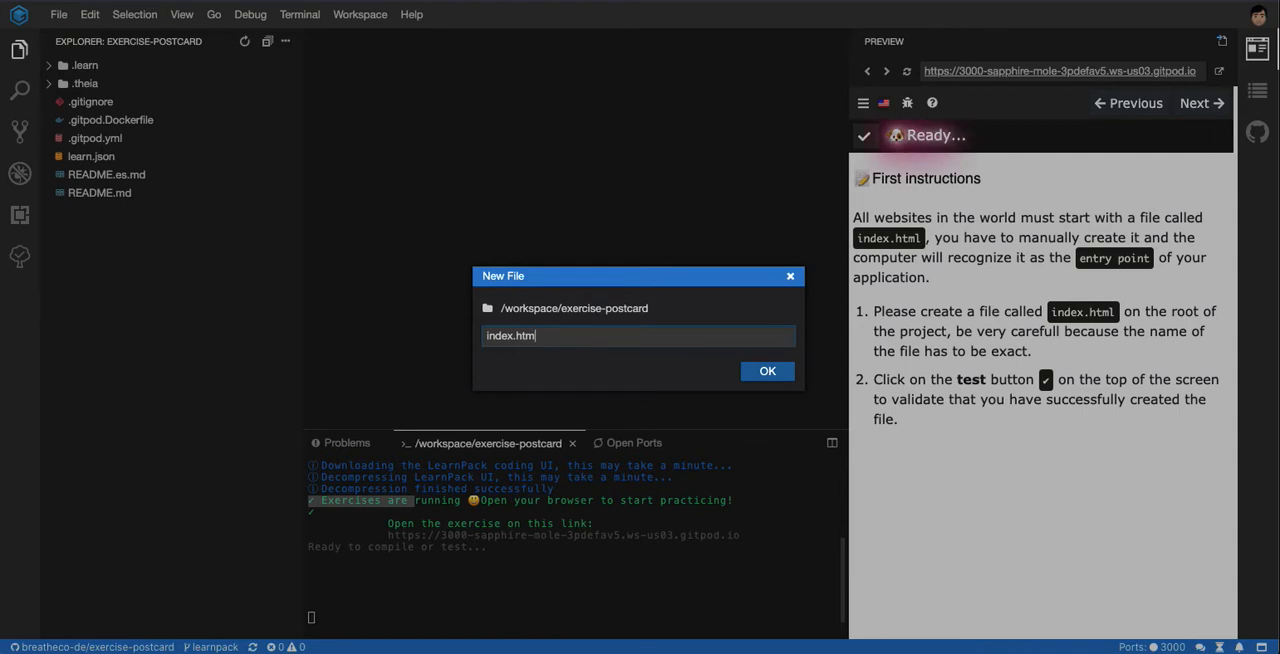
type("l")
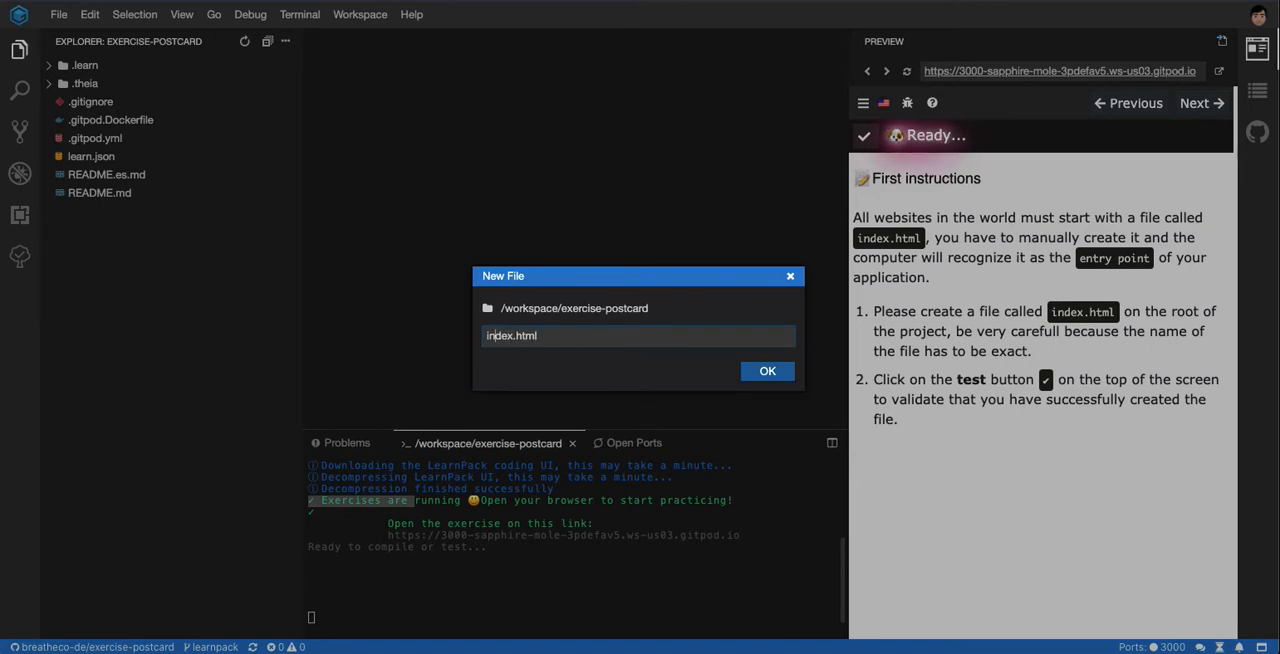
key("Backspace")
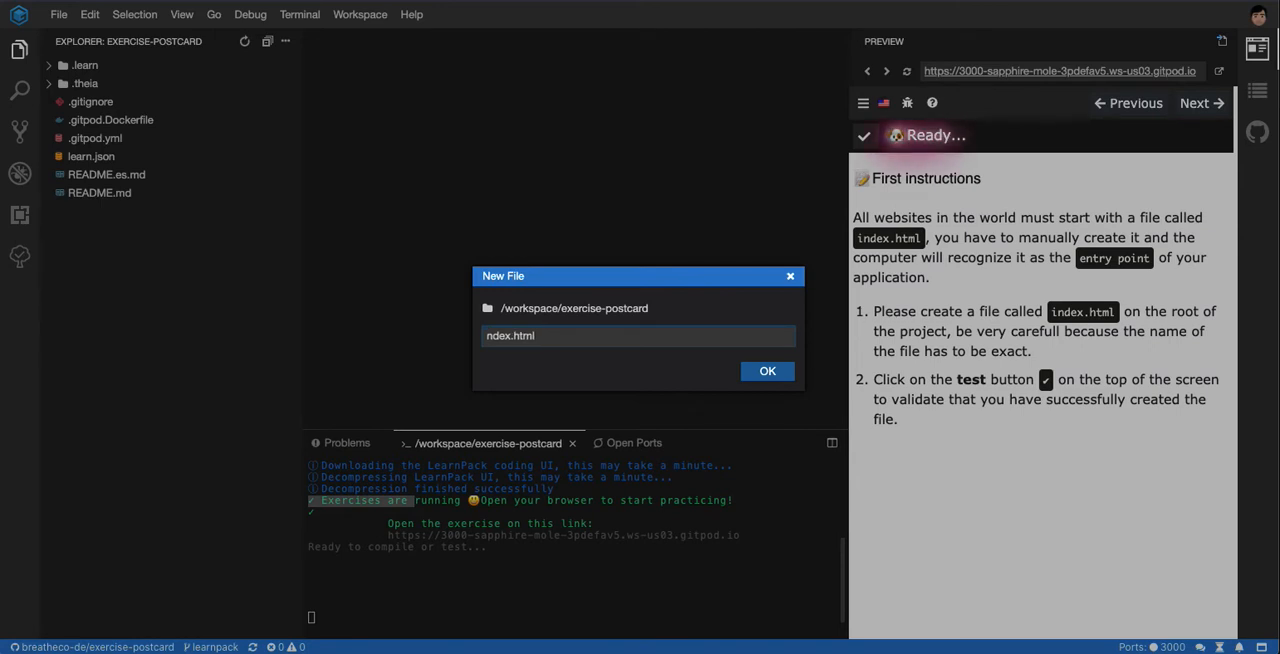
type("i")
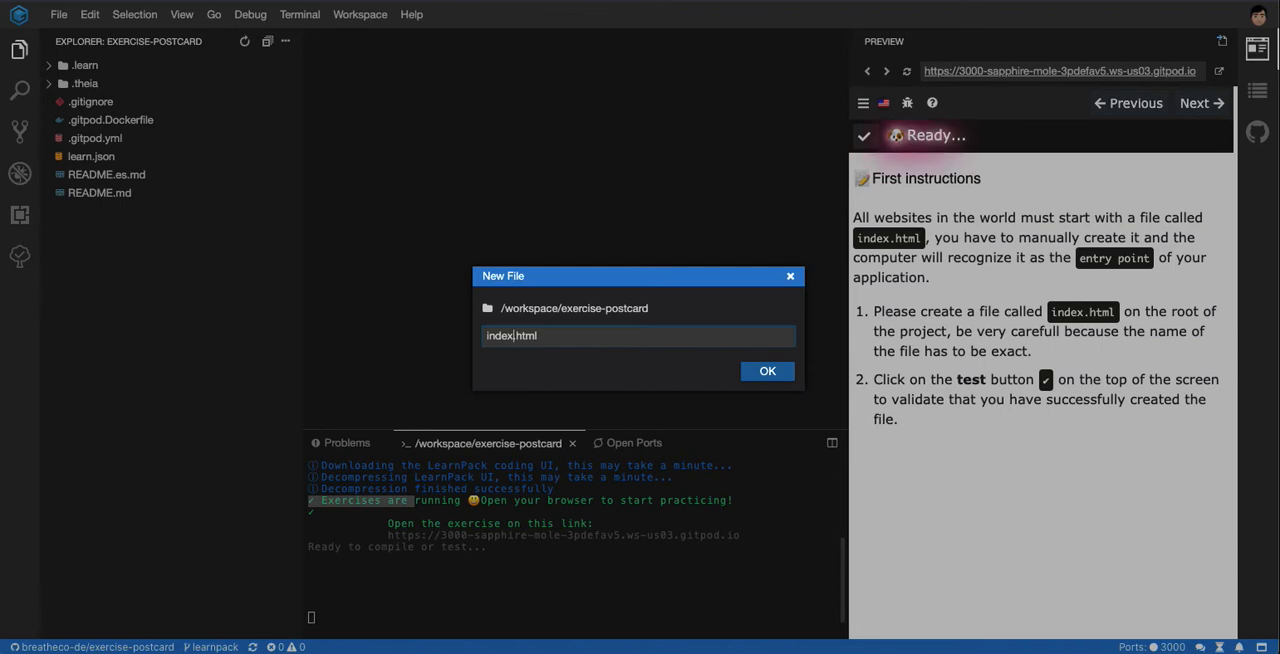
Confirm creation of the empty index.html file at the workspace root.
left_click(768, 372)
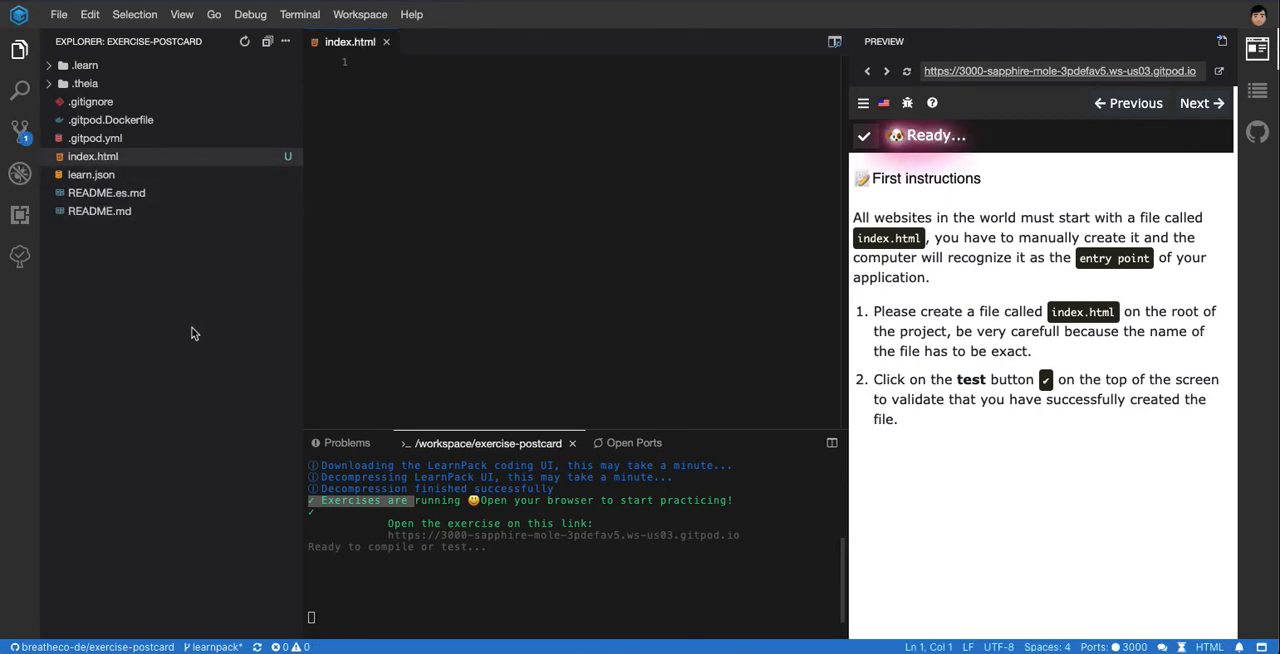
mouse_move(148, 262)
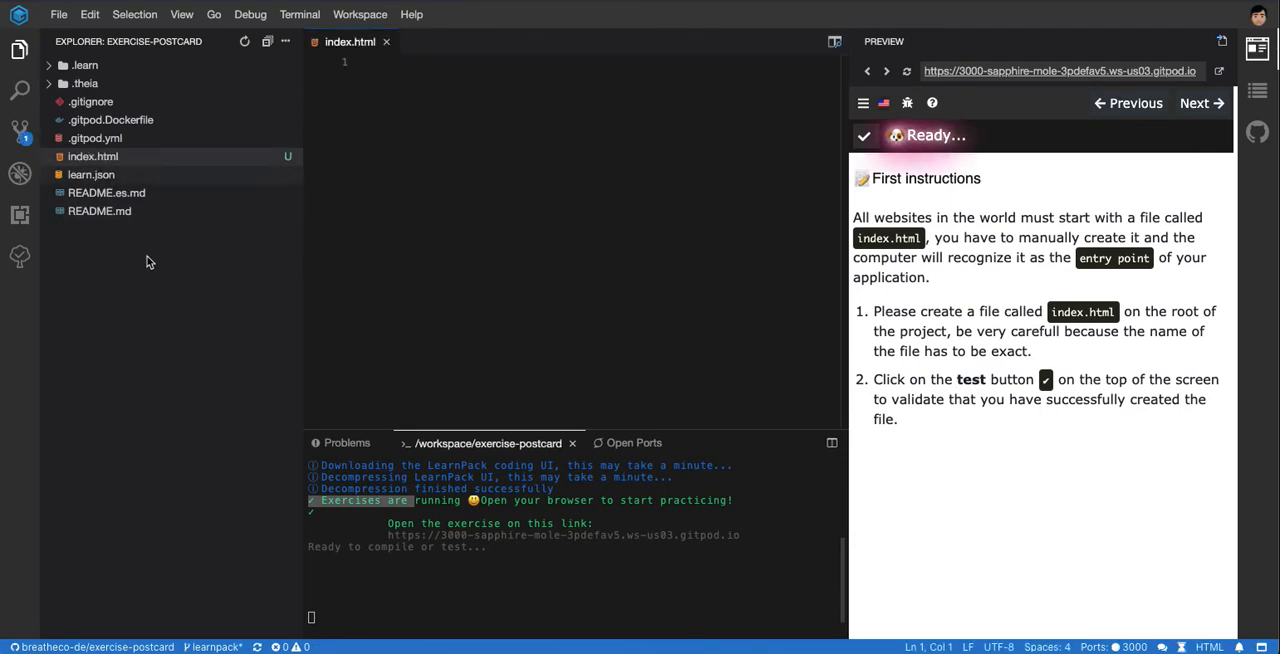
mouse_move(444, 46)
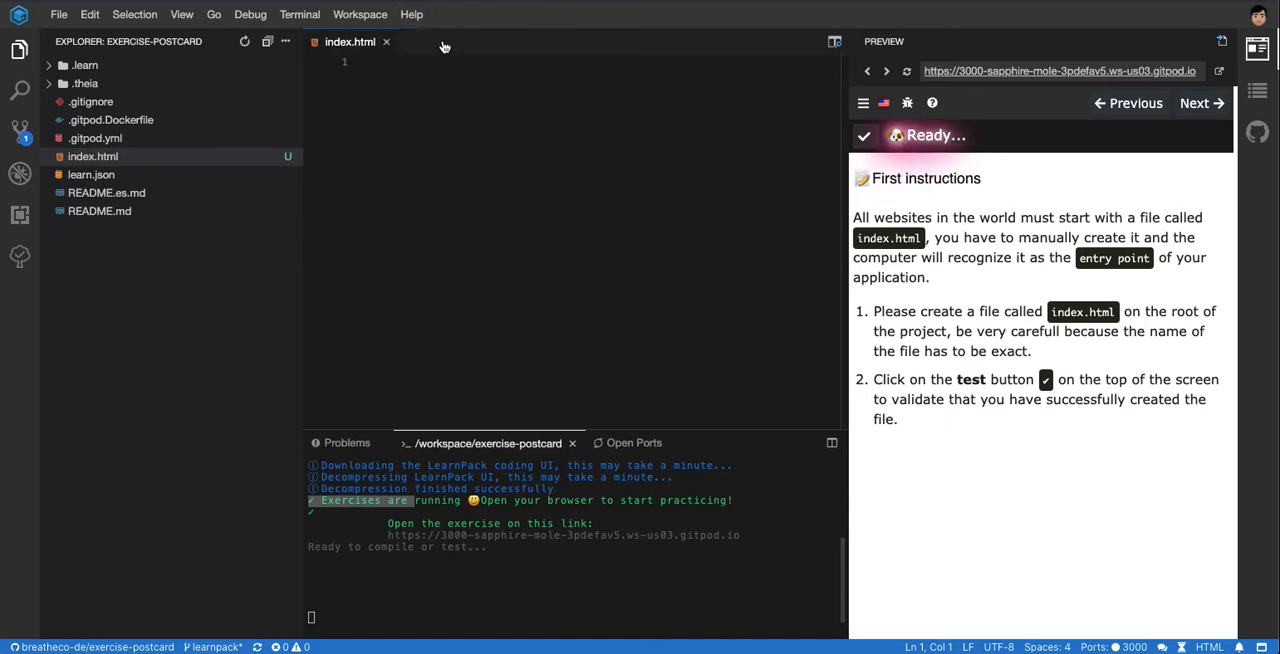
mouse_move(544, 260)
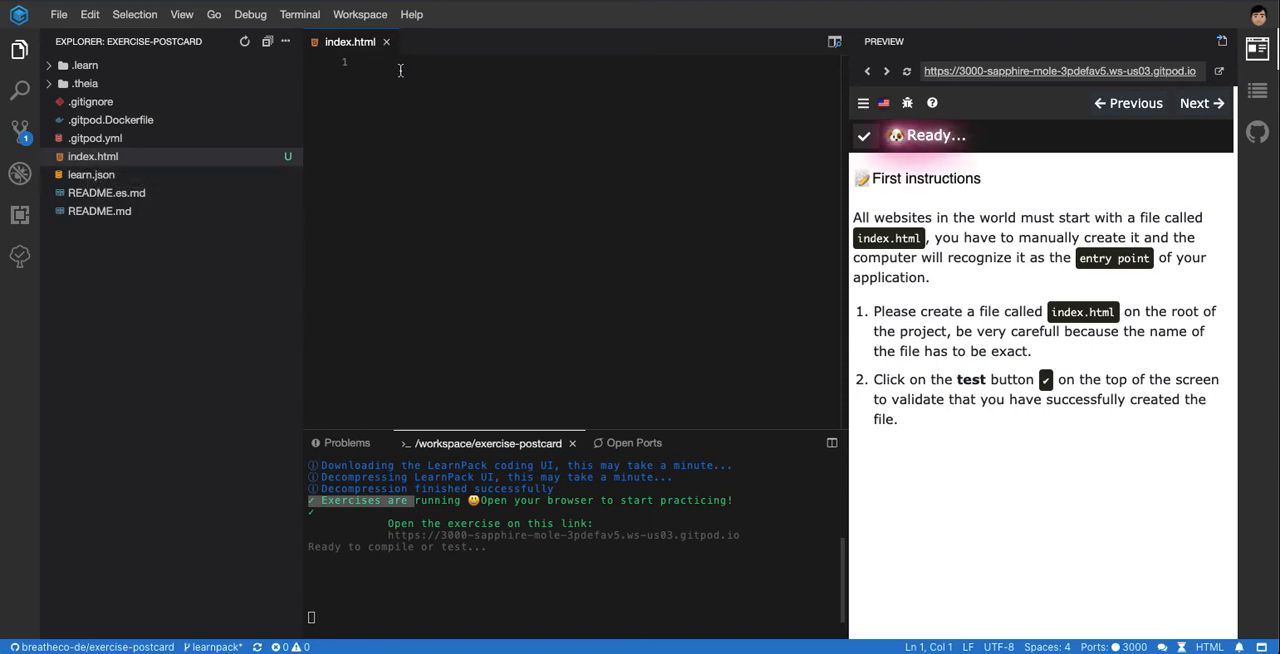
left_click(96, 138)
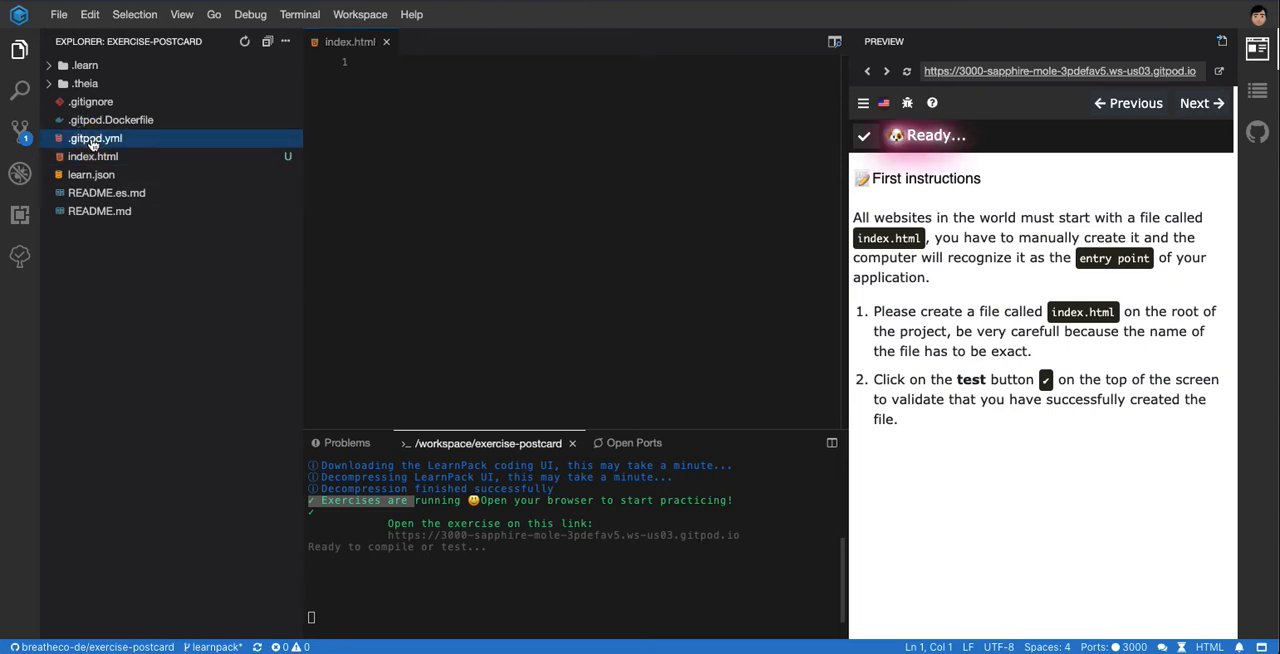
left_click(92, 174)
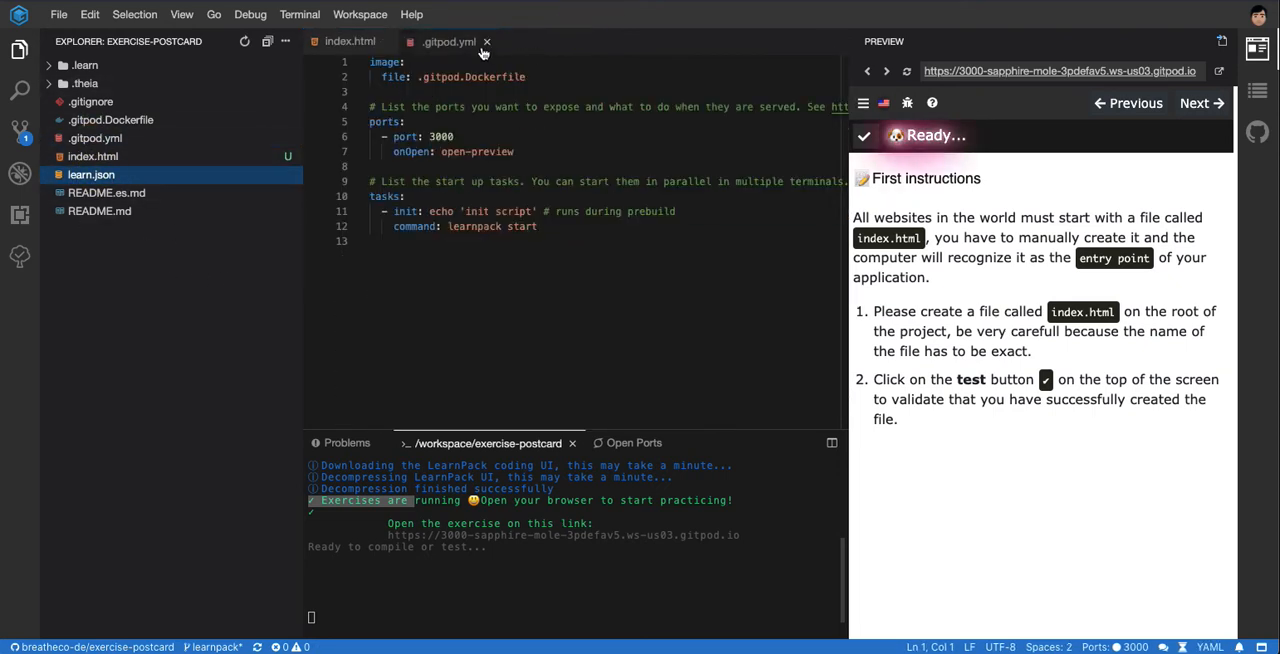
left_click(484, 40)
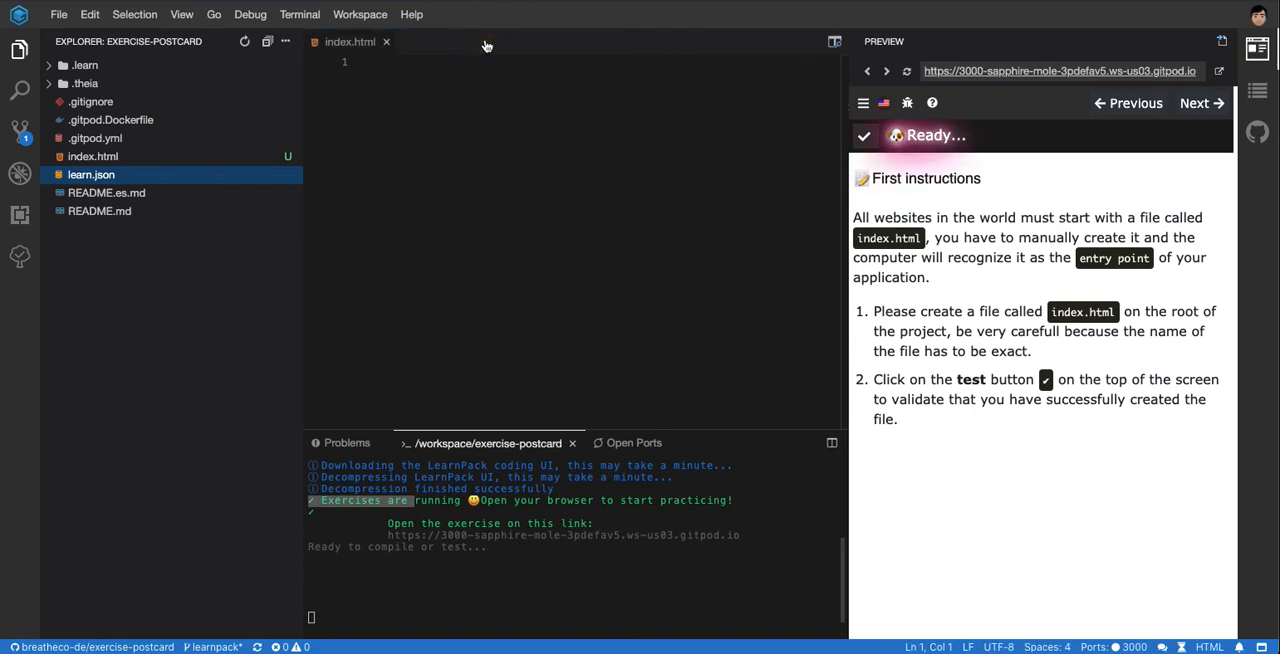
mouse_move(296, 280)
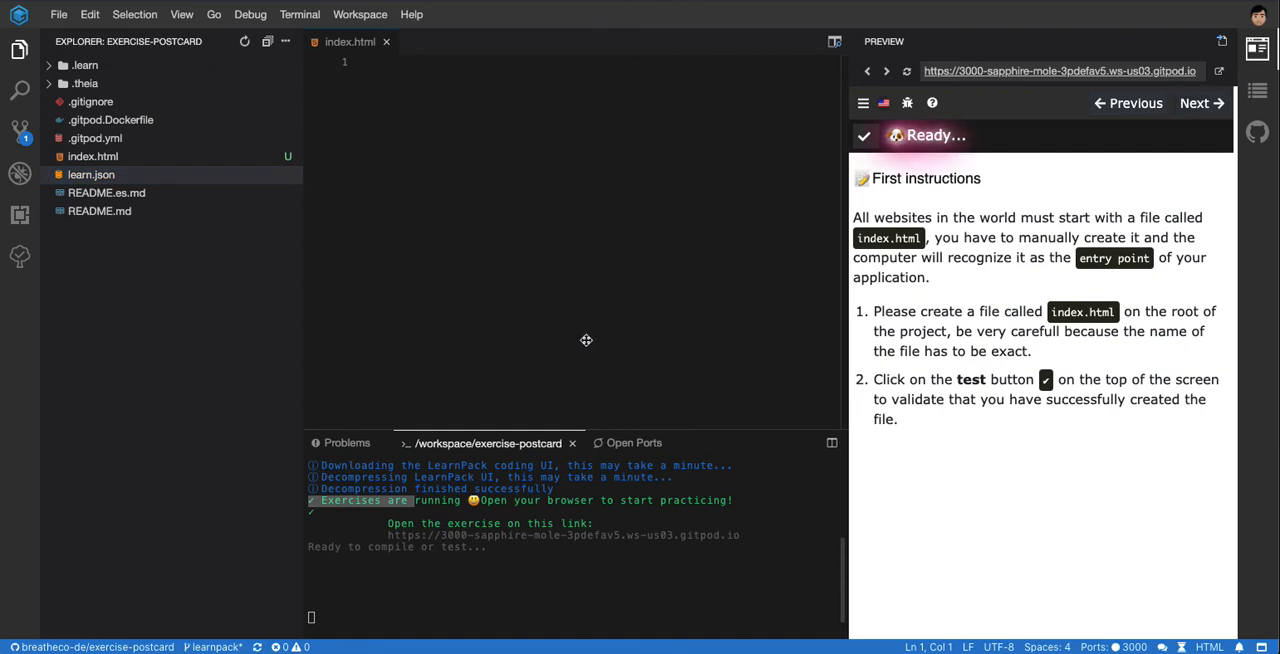
mouse_move(776, 260)
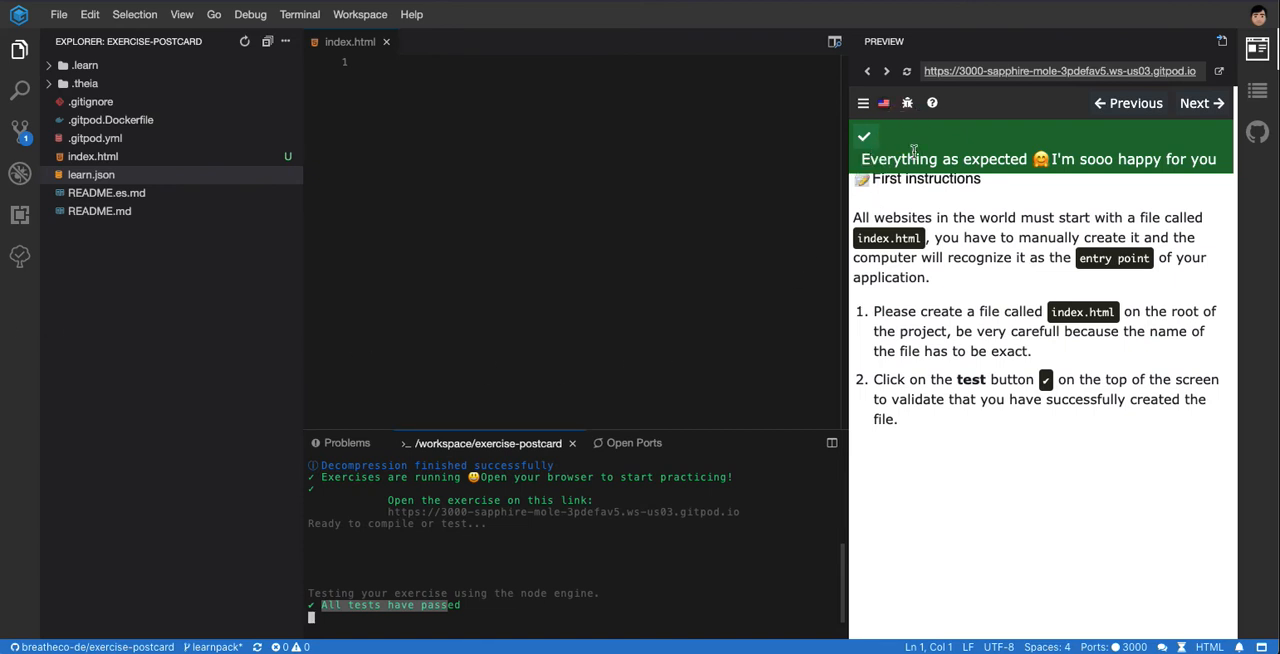
mouse_move(1180, 176)
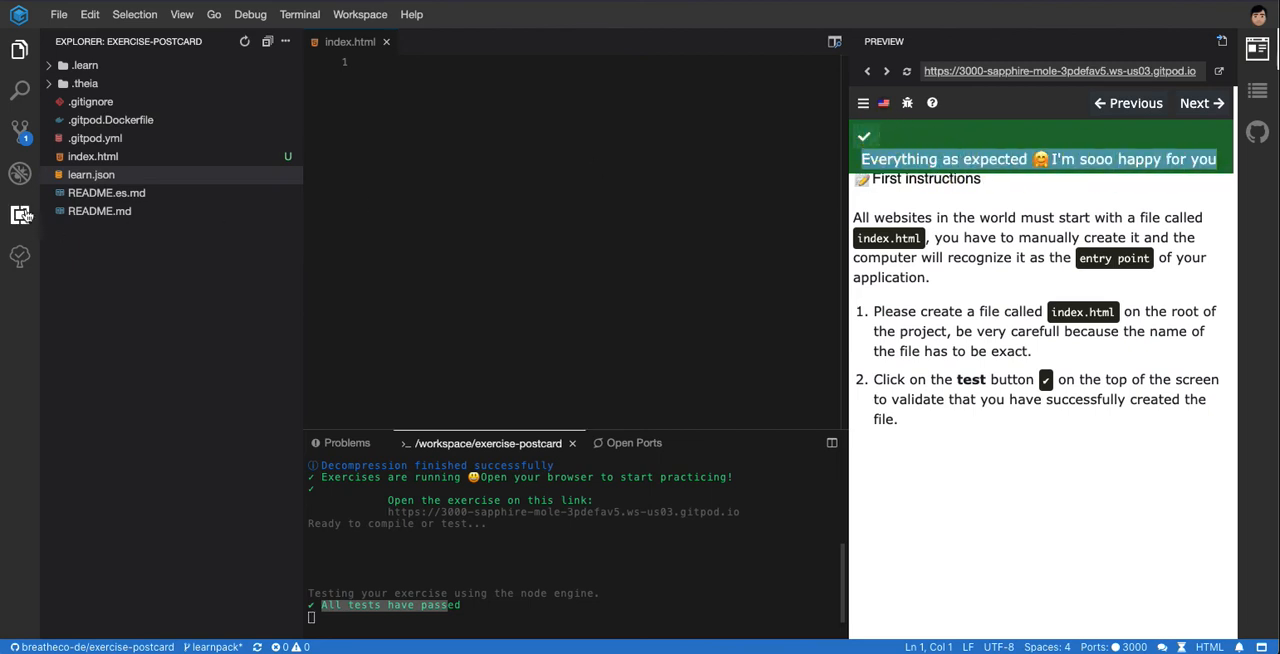
Rename index.html to indexe.html and rerun the exercise test, which now fails.
right_click(92, 156)
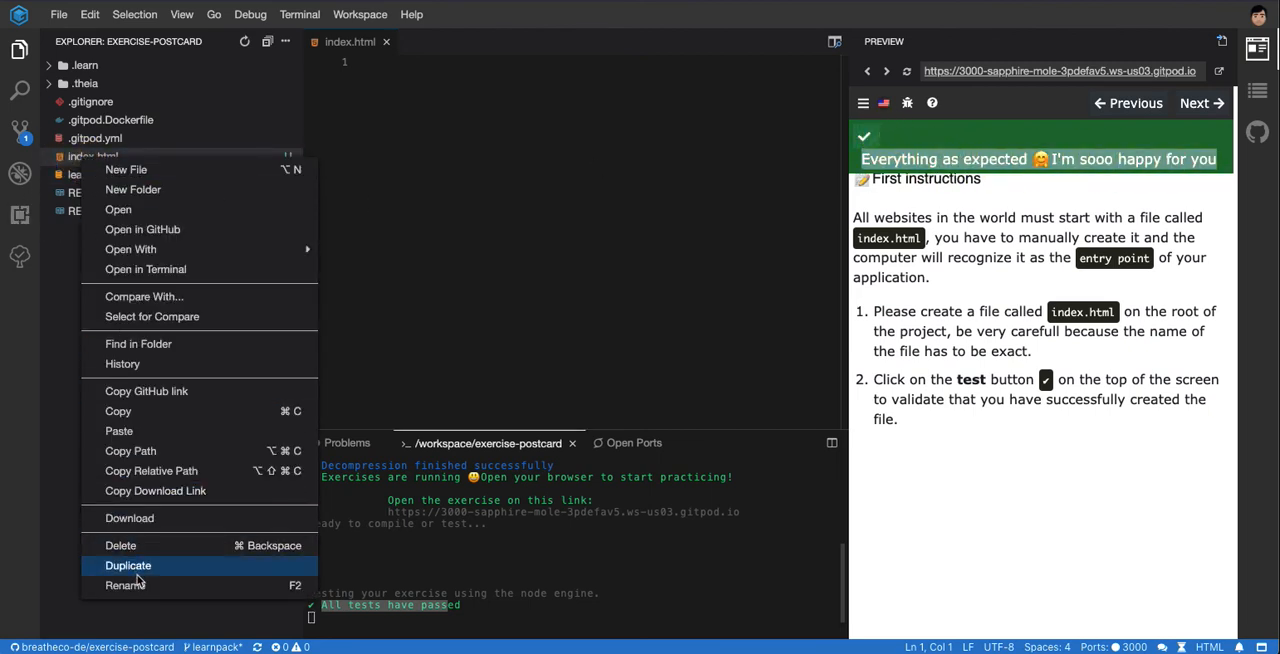
left_click(116, 586)
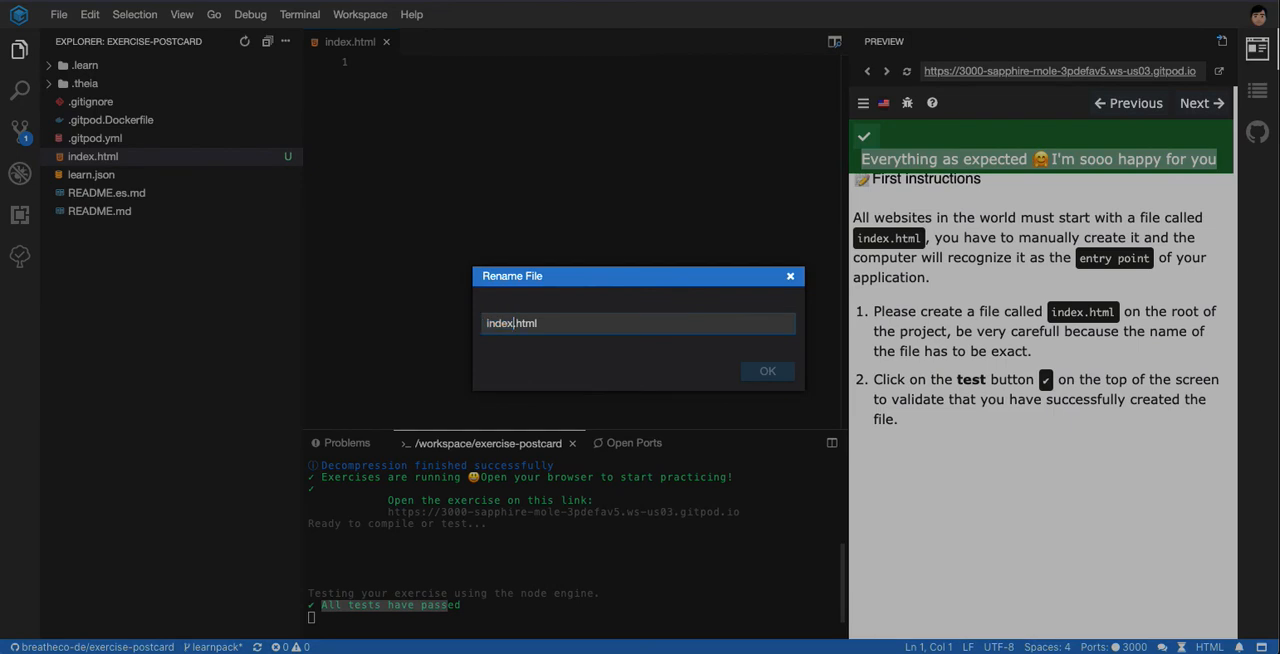
type("e")
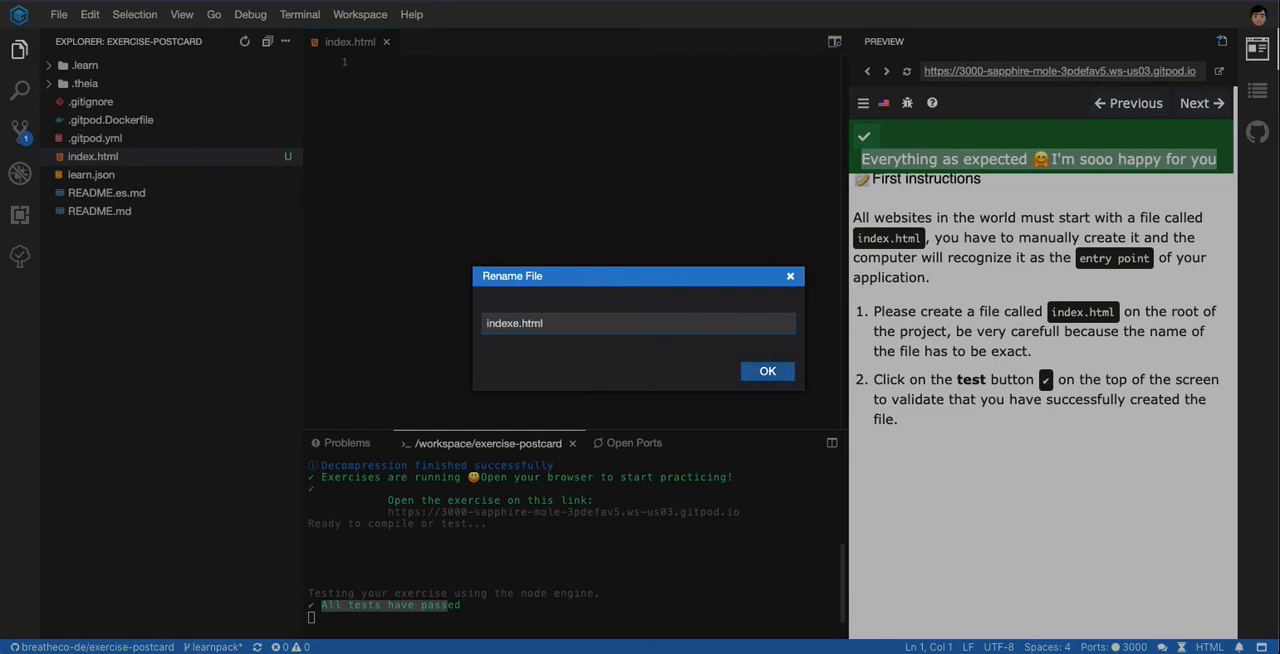
left_click(768, 372)
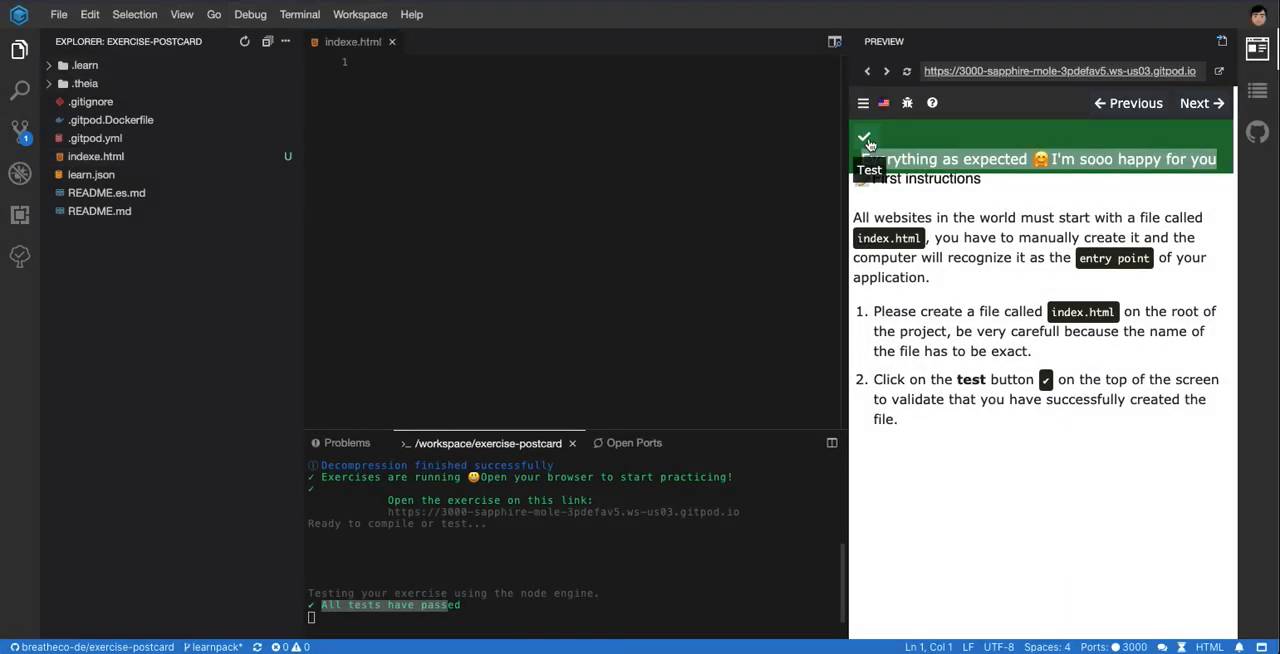
left_click(868, 136)
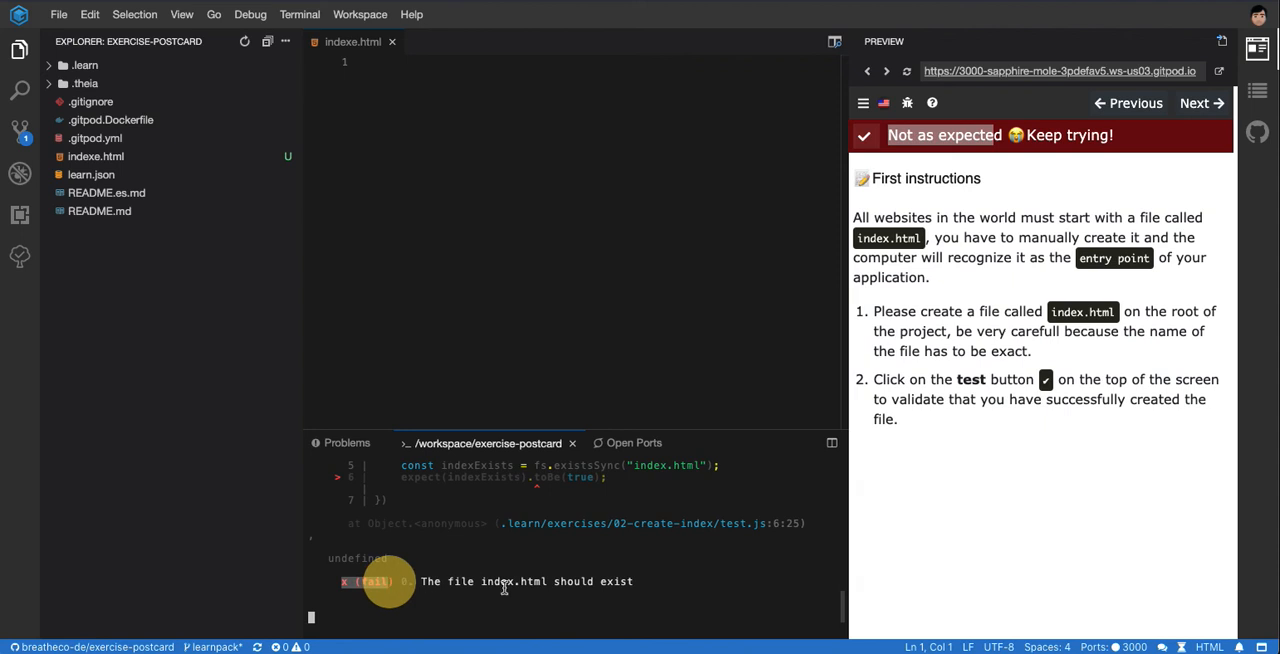
mouse_move(698, 590)
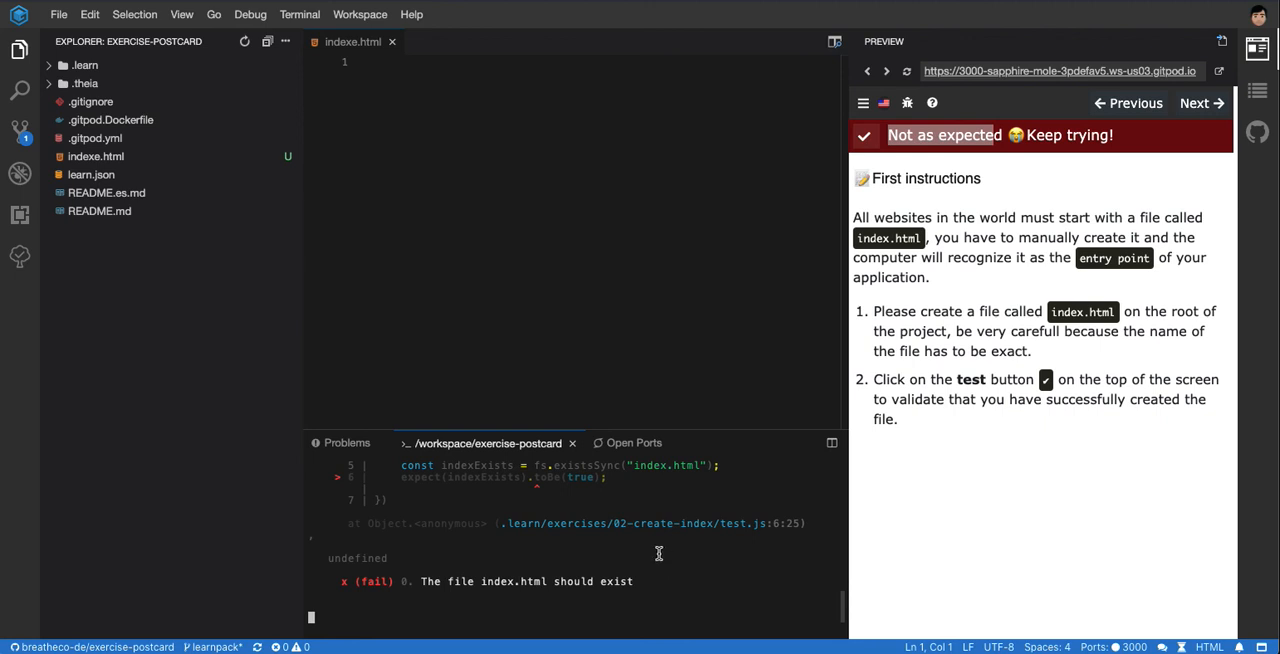
mouse_move(724, 536)
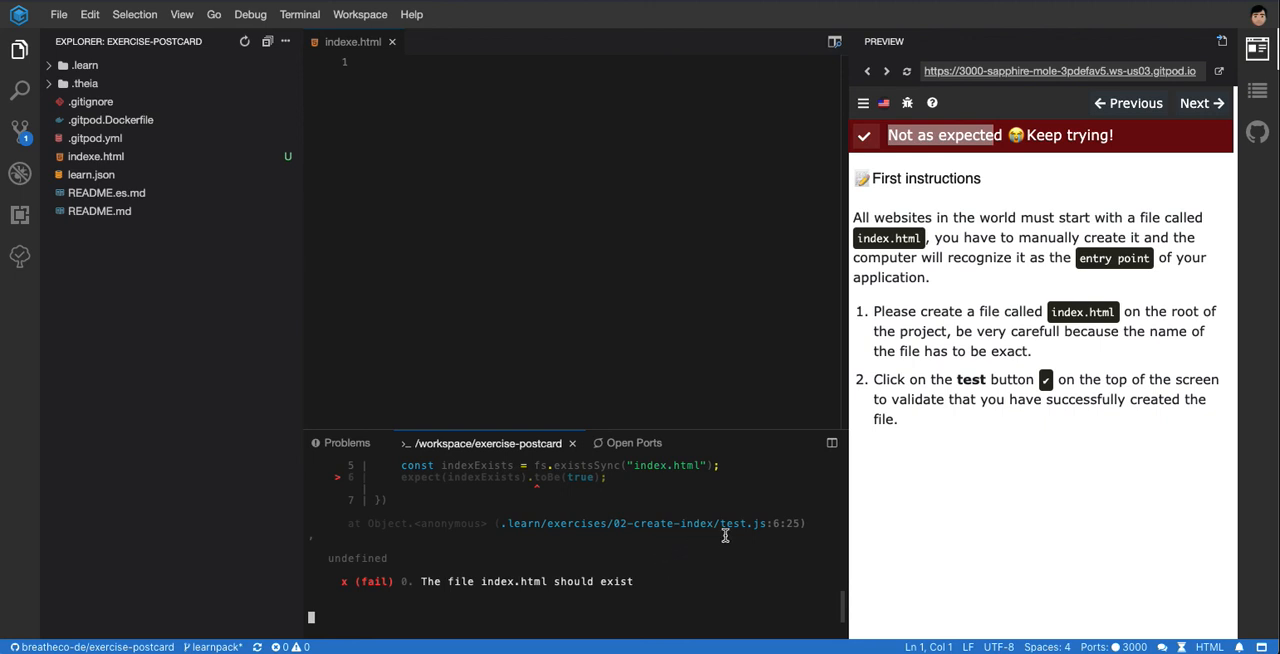
Rename the file back to index.html, pass the test, and advance to the next exercise.
right_click(96, 156)
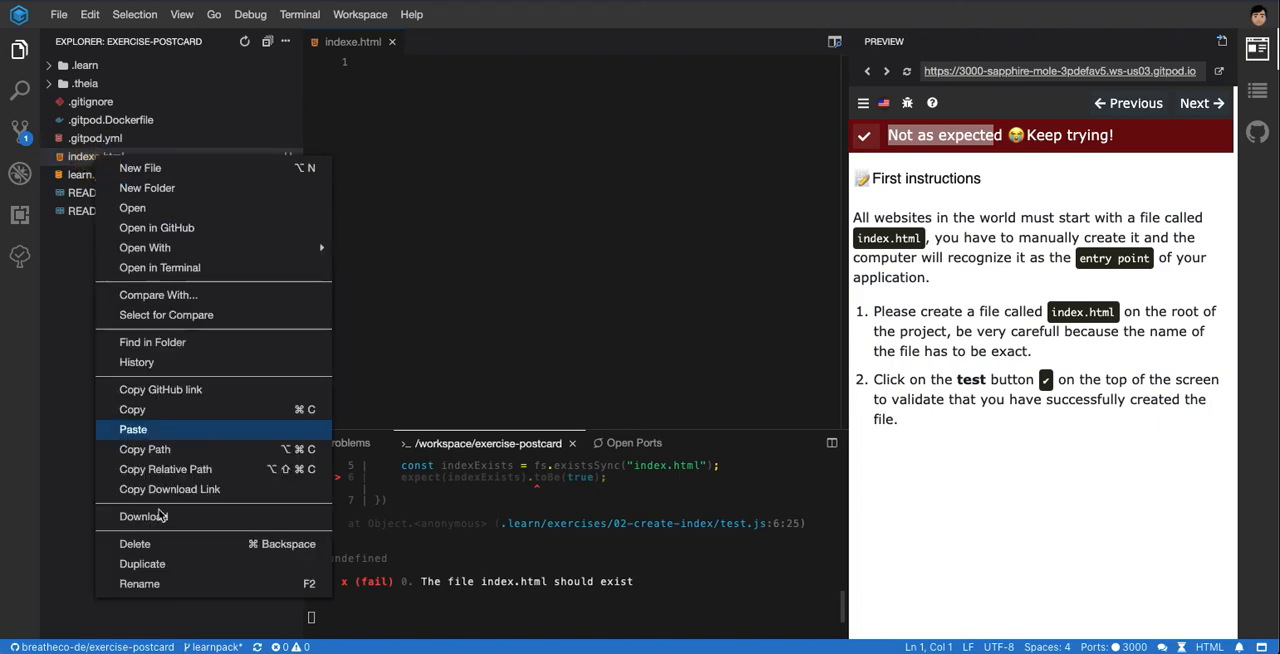
left_click(140, 584)
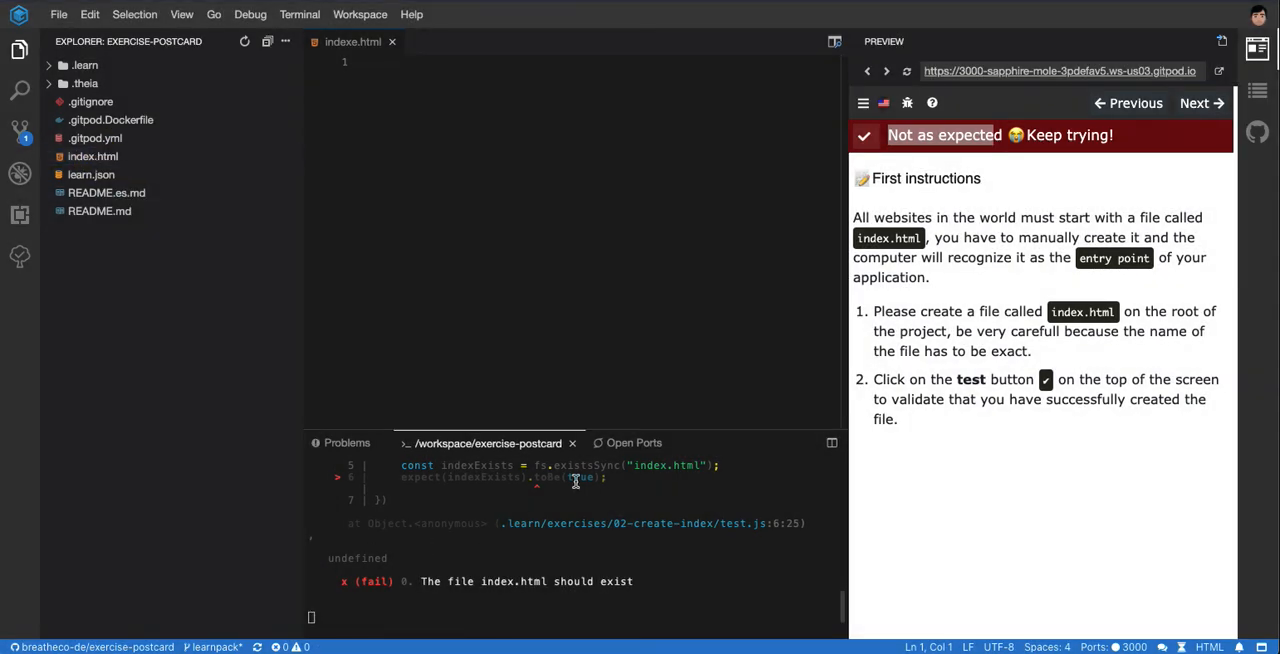
left_click(864, 136)
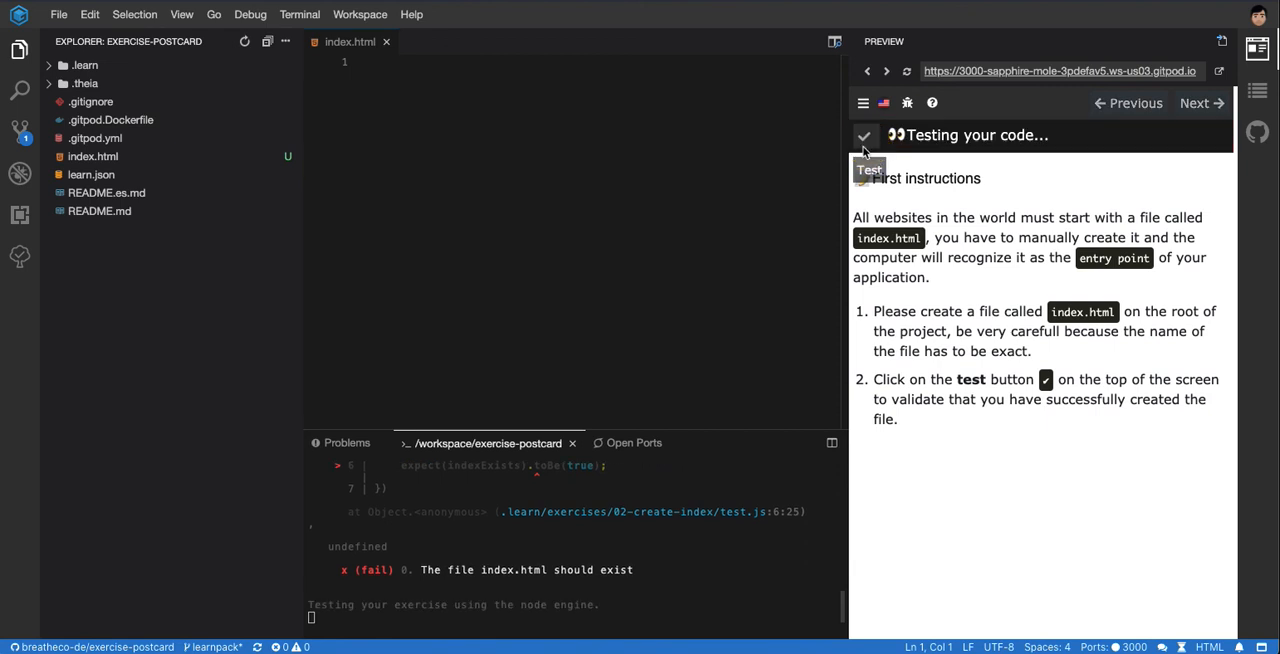
left_click(864, 136)
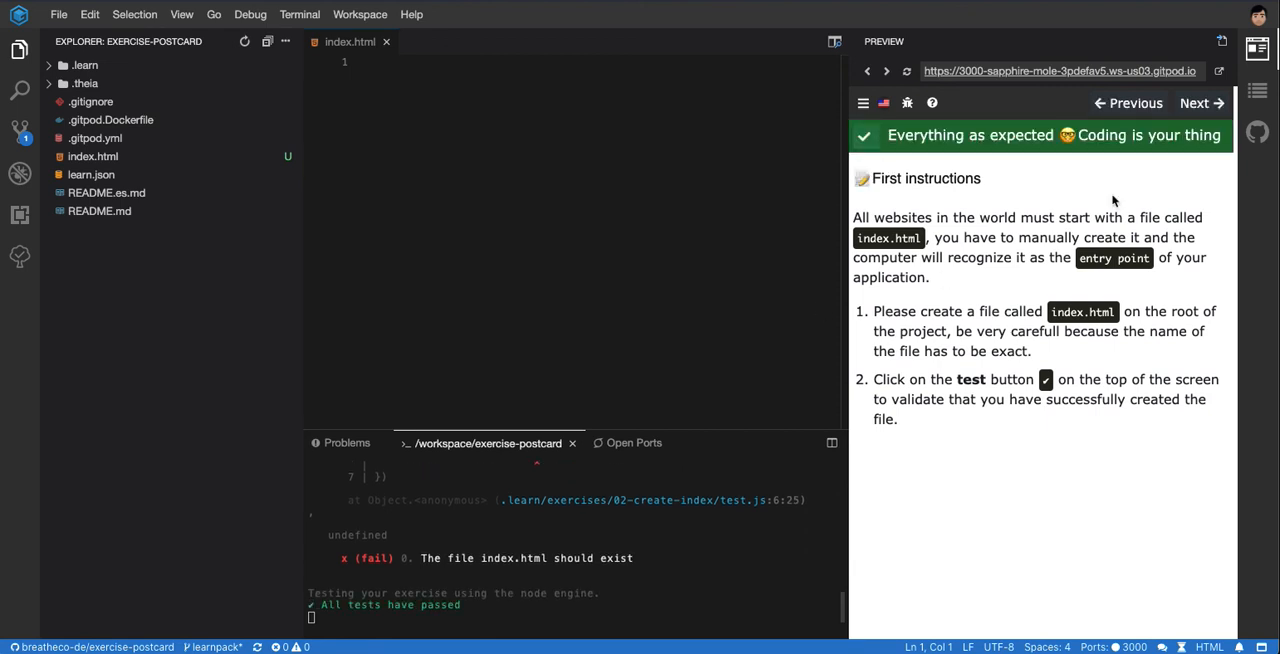
left_click(1178, 104)
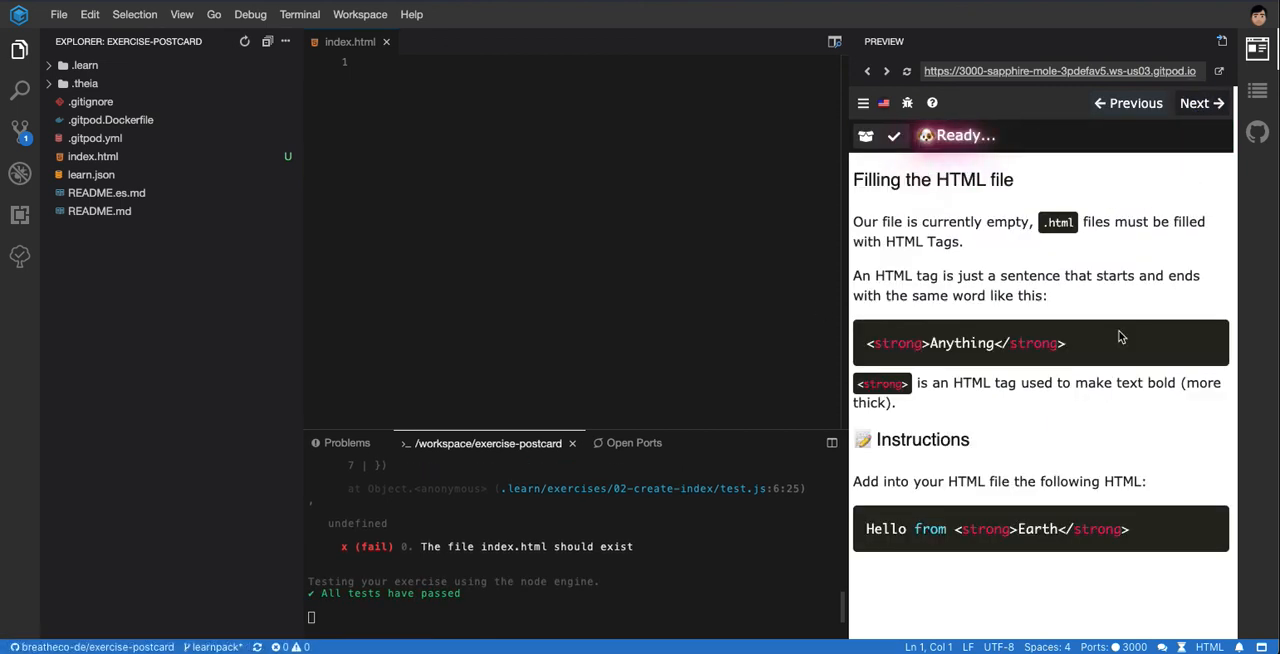